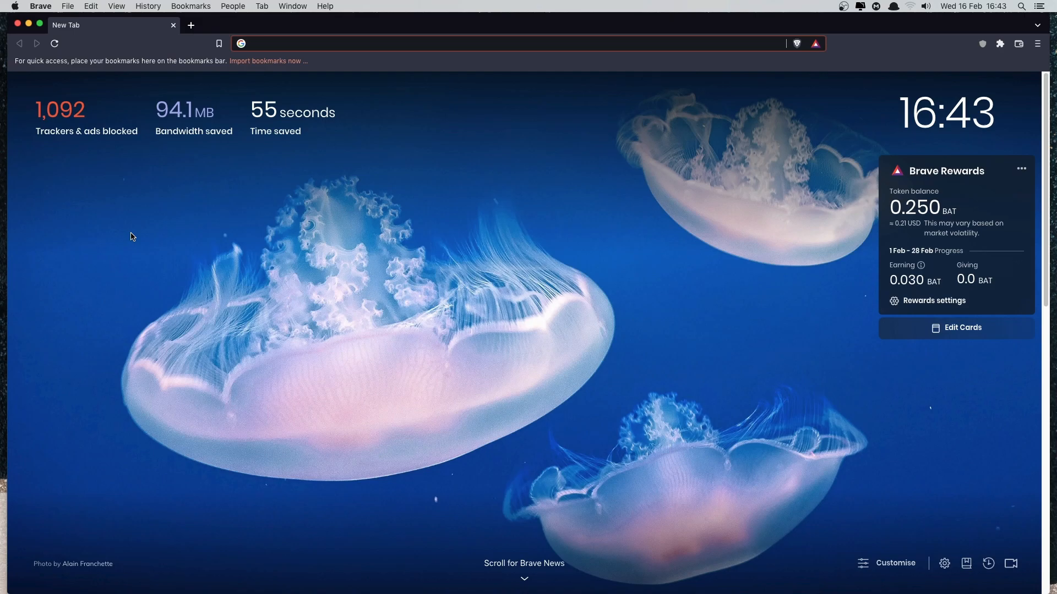
pyautogui.moveTo(164, 273)
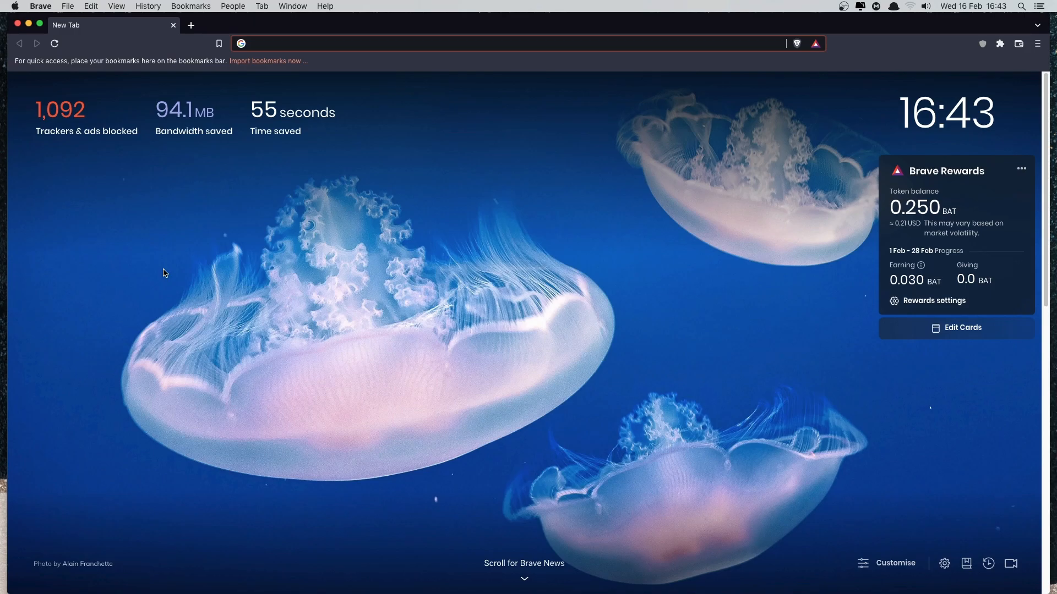
pyautogui.moveTo(167, 268)
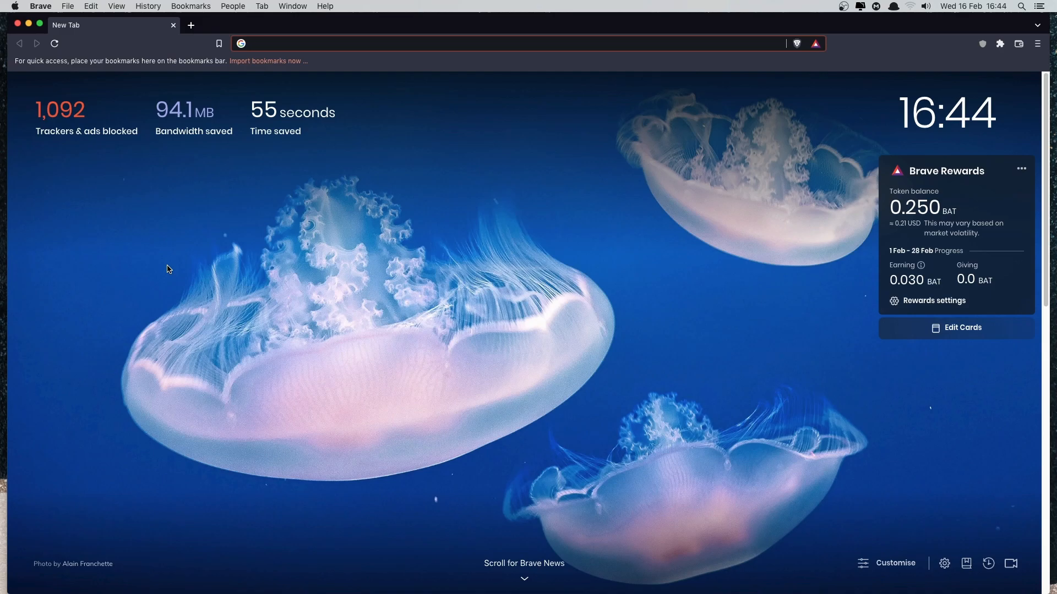
# Enter laravel in the address bar to reach laravel.com.
pyautogui.write('laravel.com')
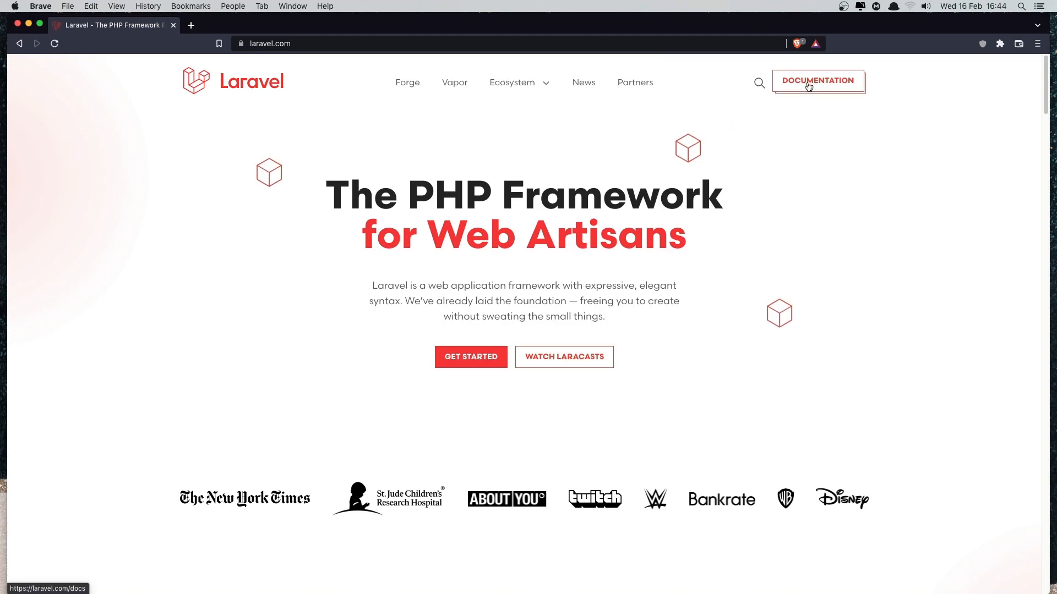
# Go from the Laravel homepage into the 9.x docs and its Testing section.
pyautogui.click(818, 80)
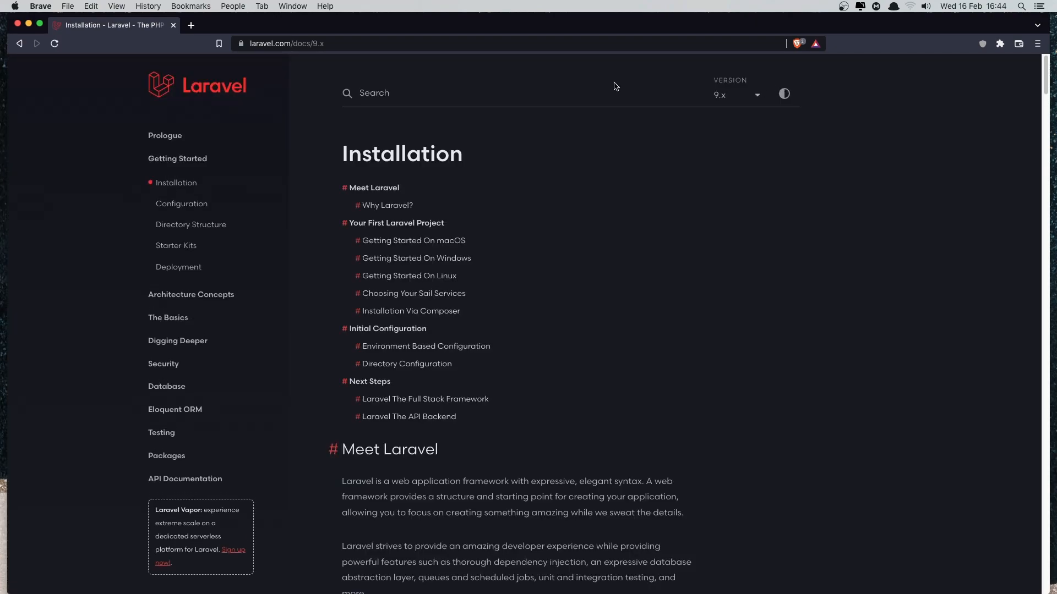
pyautogui.moveTo(206, 449)
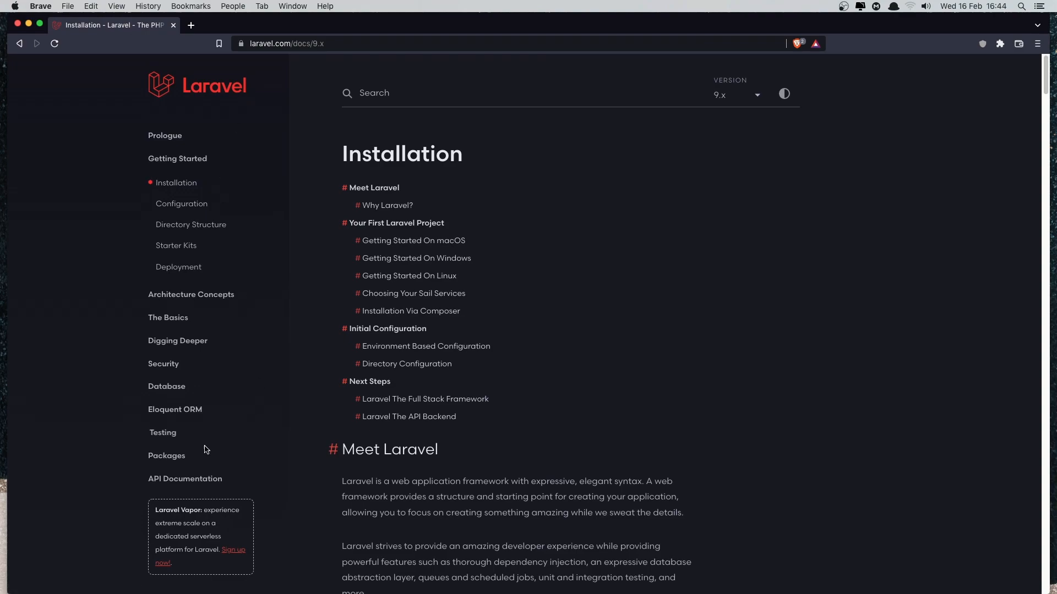
pyautogui.click(163, 431)
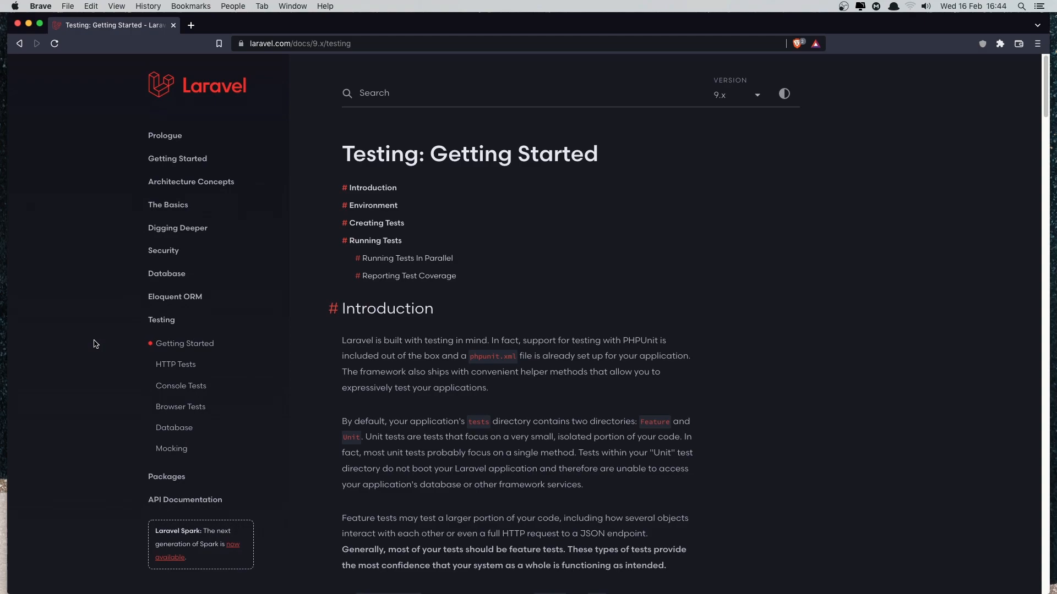
# Read the Testing: Getting Started introduction, picking out the phpunit.xml file name.
pyautogui.scroll(-3)
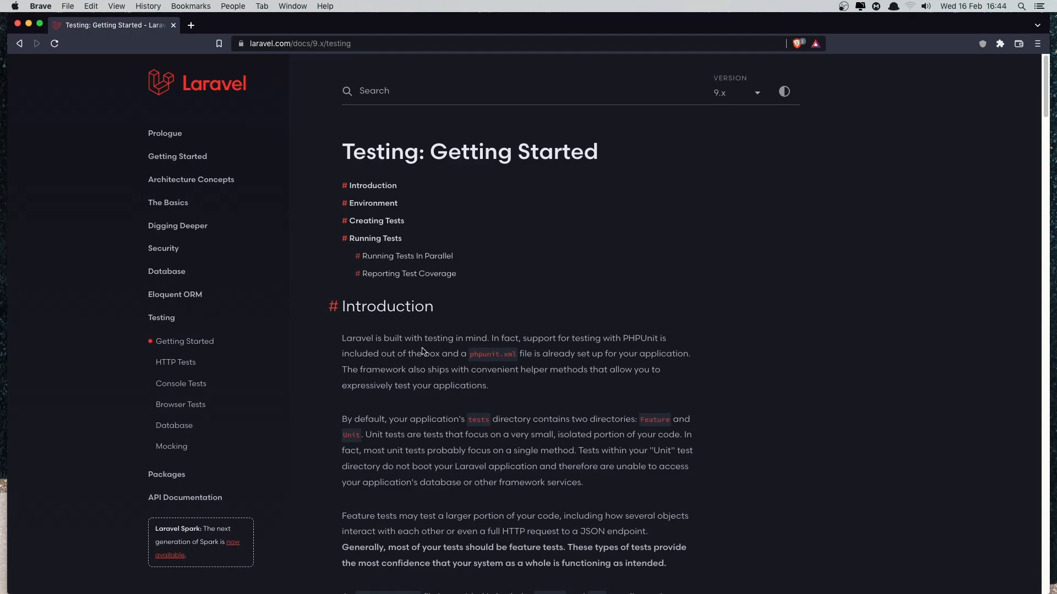
pyautogui.moveTo(452, 347)
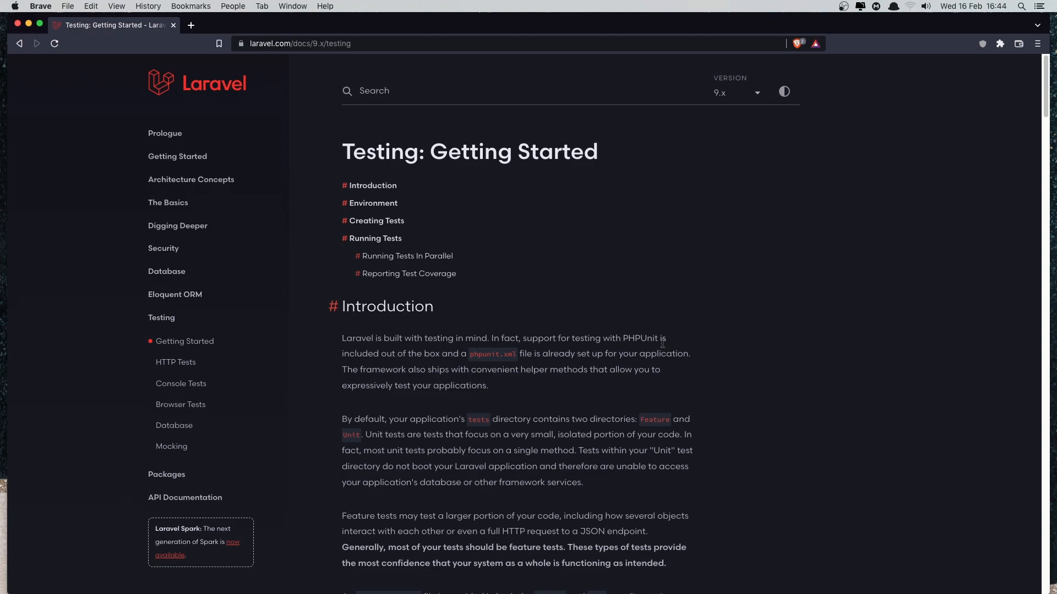
pyautogui.moveTo(482, 365)
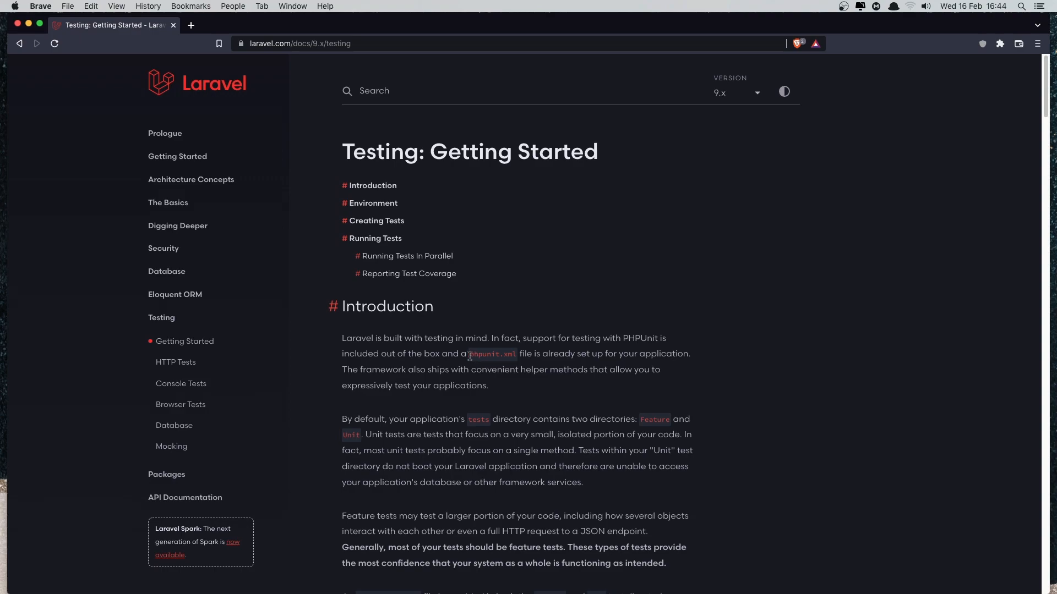
pyautogui.doubleClick(492, 353)
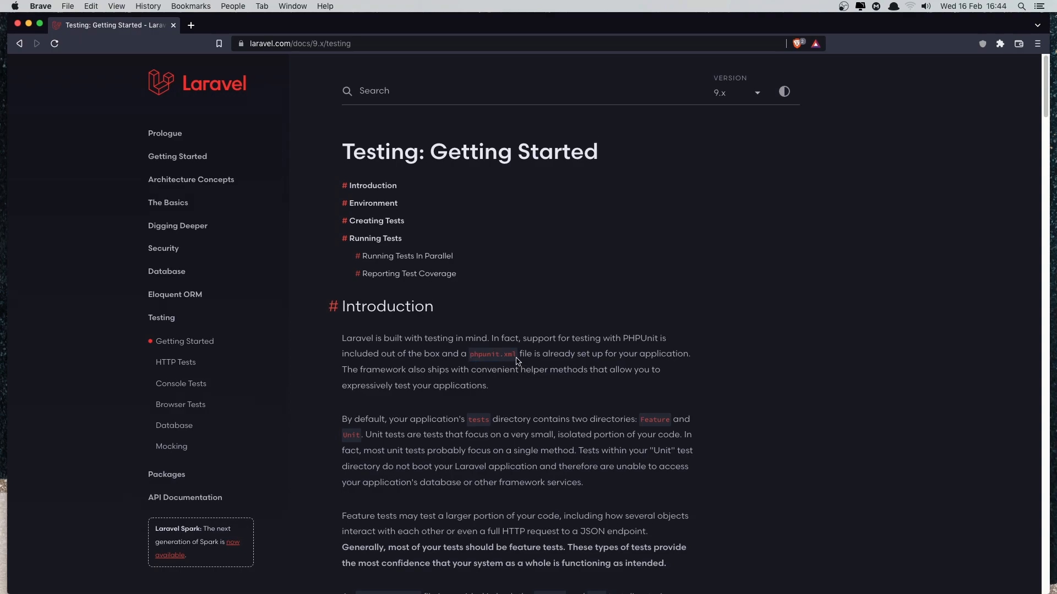
pyautogui.scroll(-3)
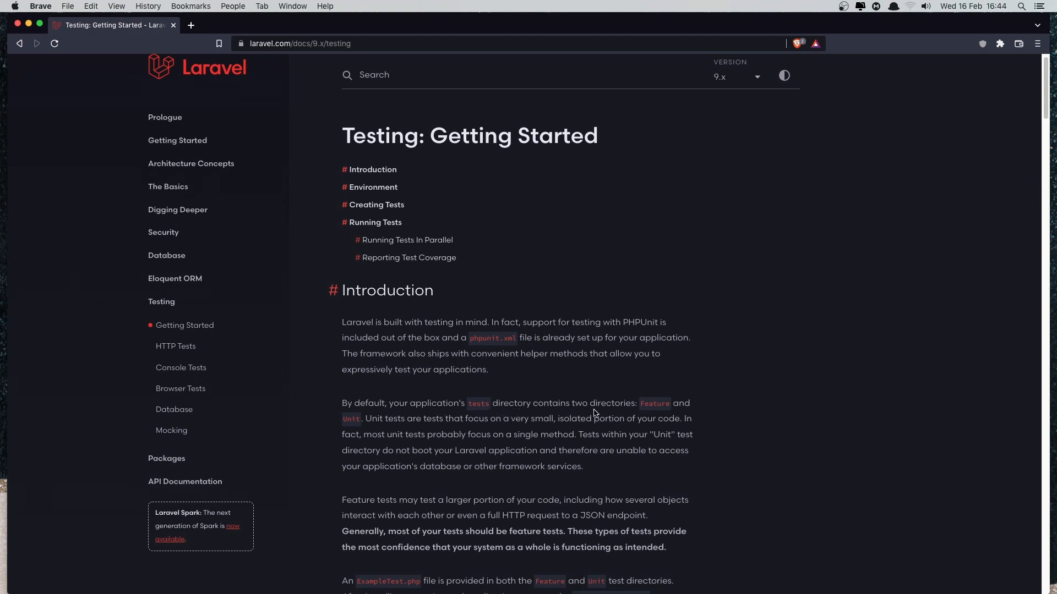
pyautogui.moveTo(670, 411)
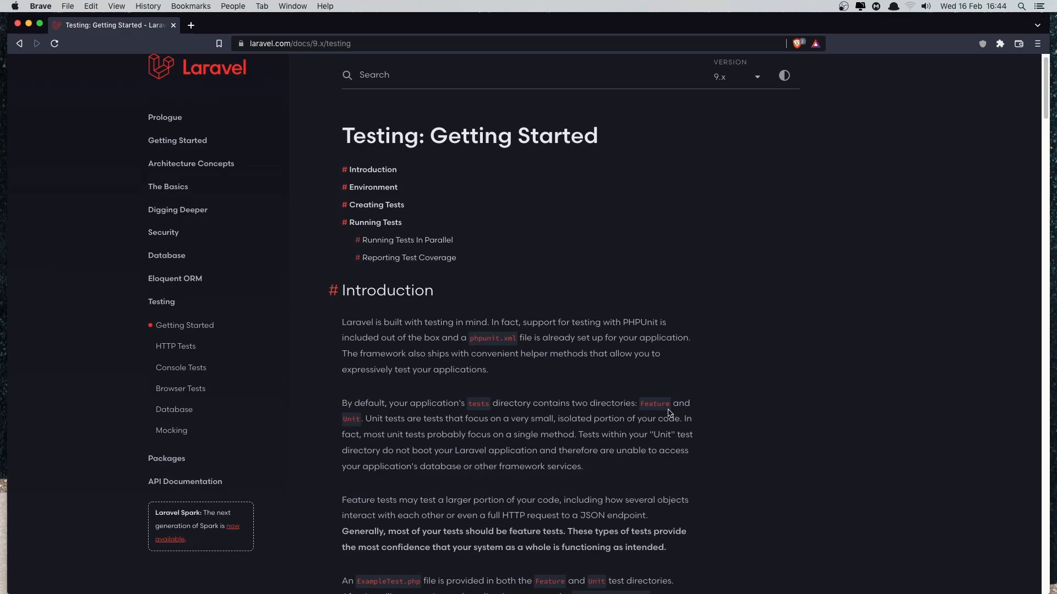
pyautogui.moveTo(651, 411)
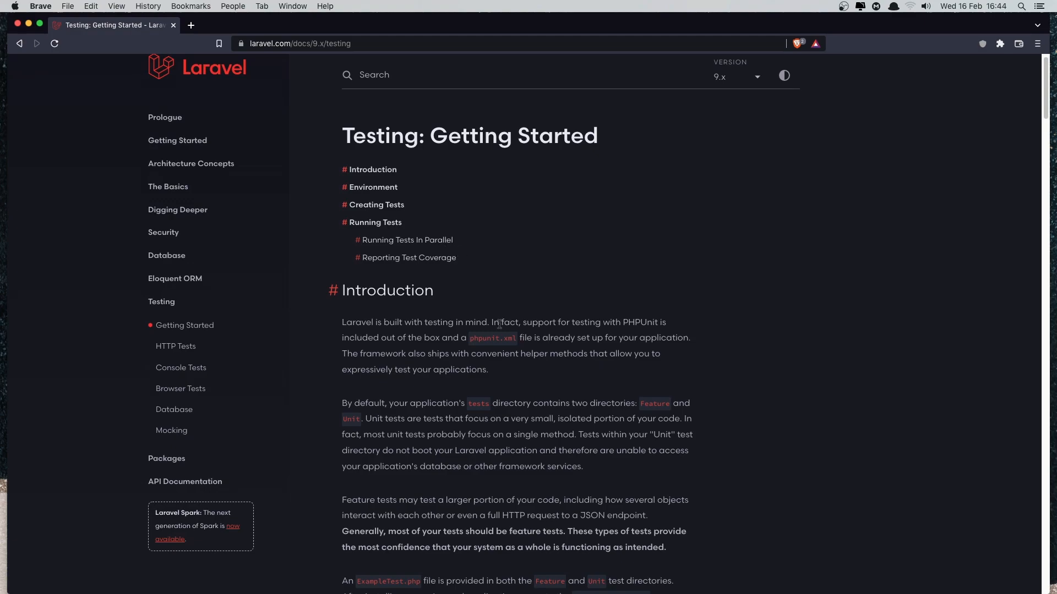
pyautogui.scroll(-3)
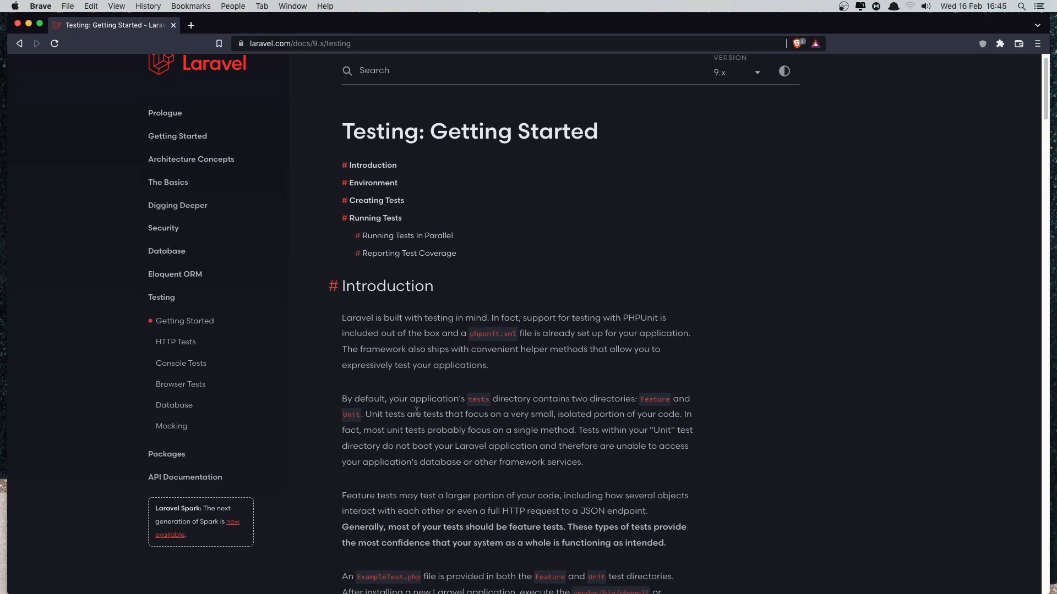
pyautogui.moveTo(370, 330)
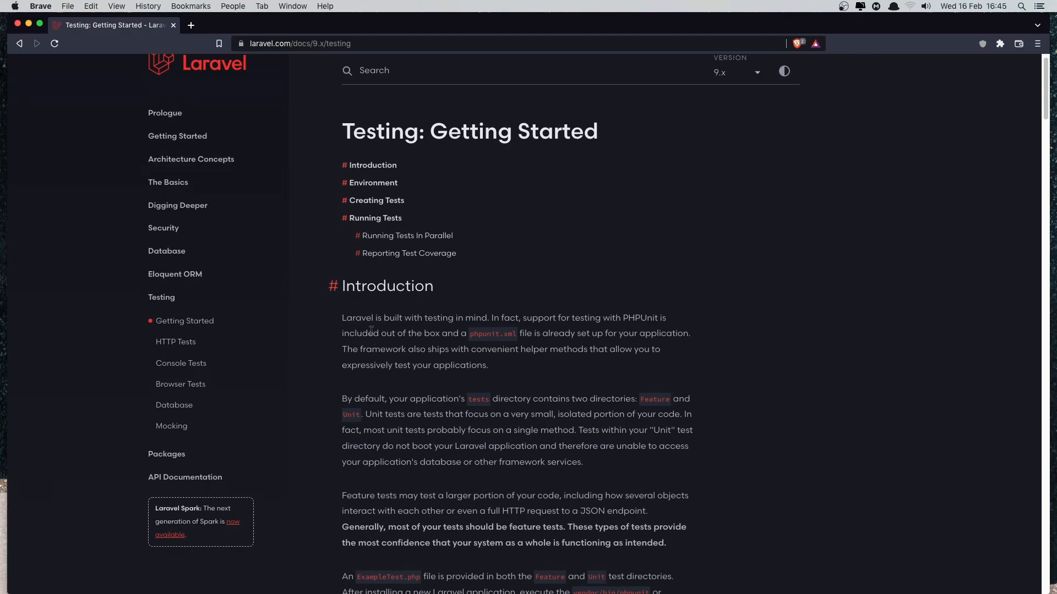
pyautogui.scroll(-3)
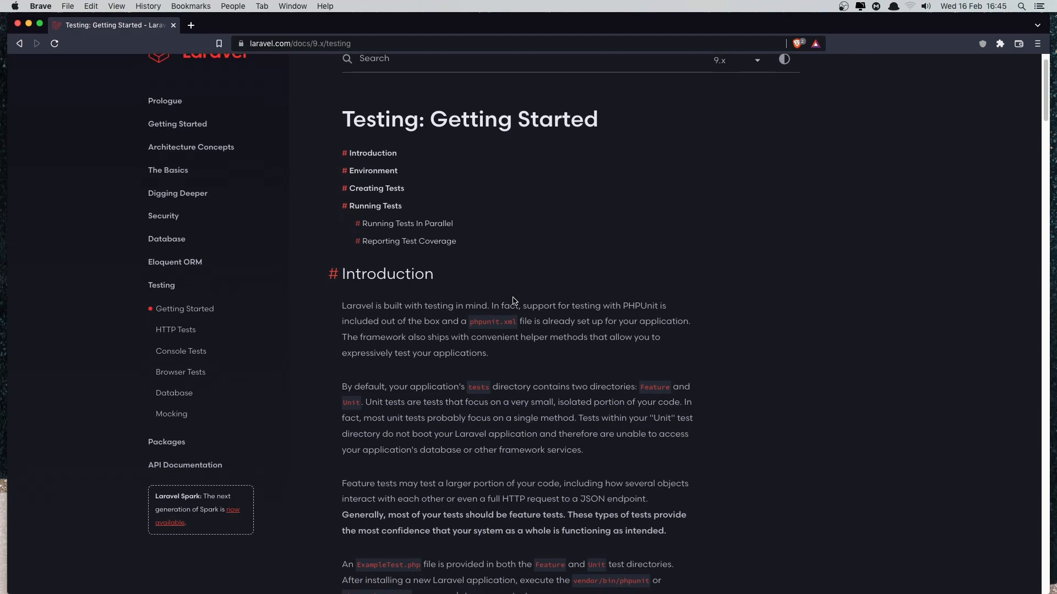
pyautogui.scroll(-3)
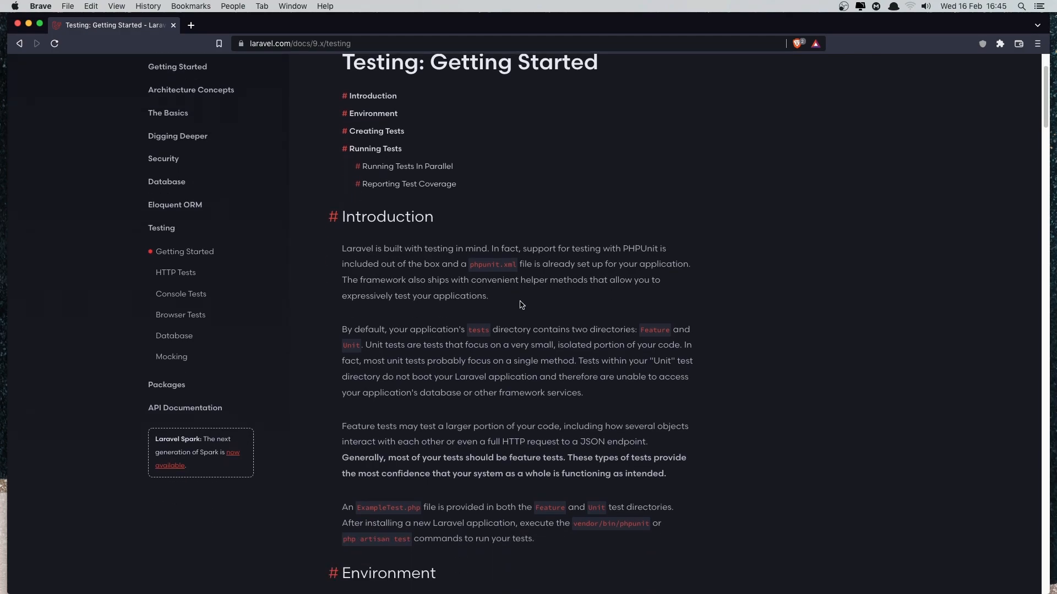
pyautogui.scroll(-3)
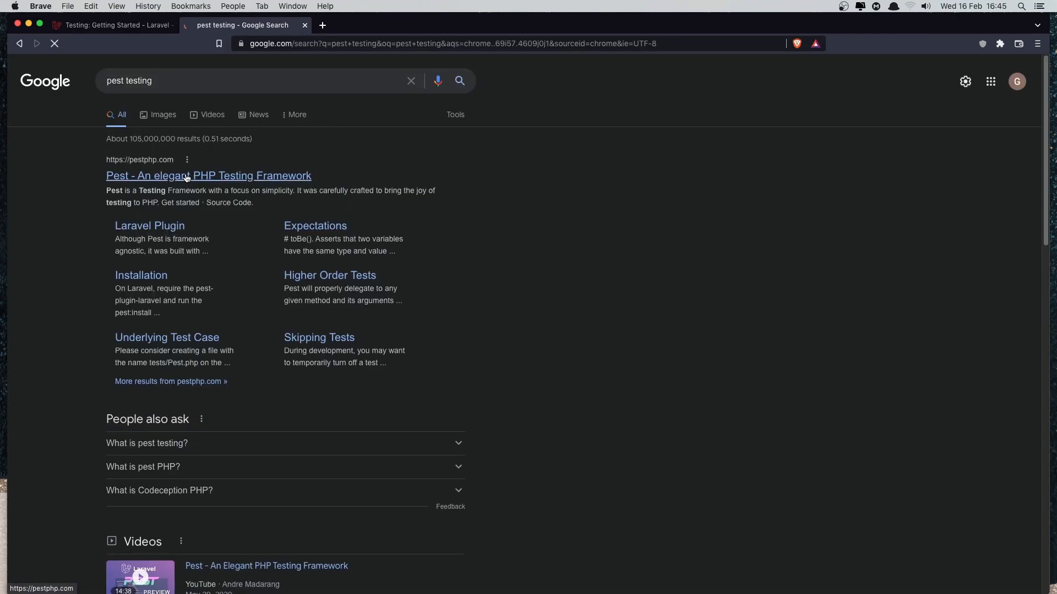
# Open the pestphp.com result from the Google search for pest testing.
pyautogui.click(208, 175)
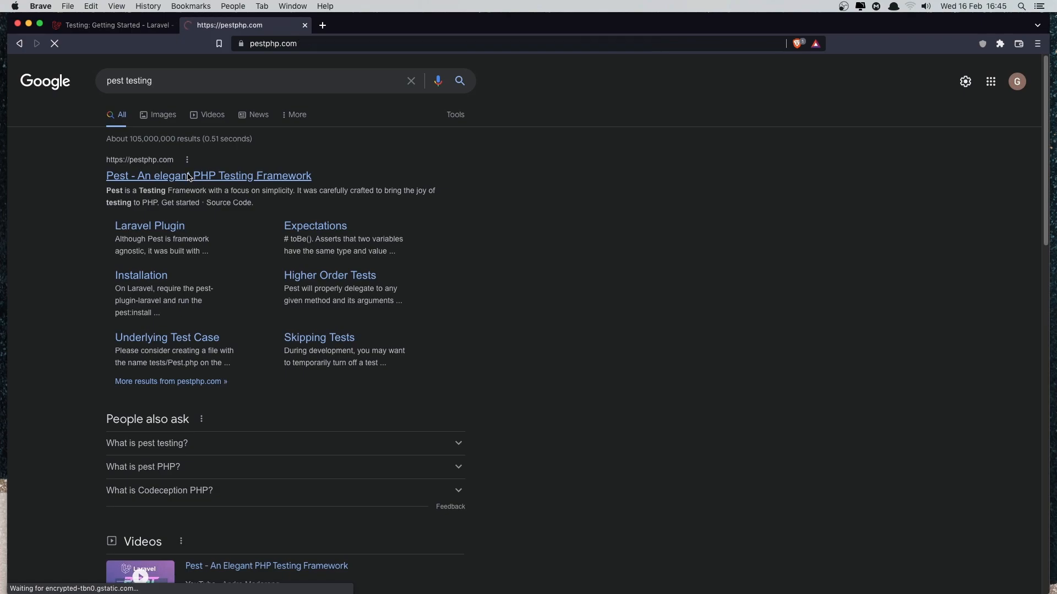
pyautogui.click(208, 176)
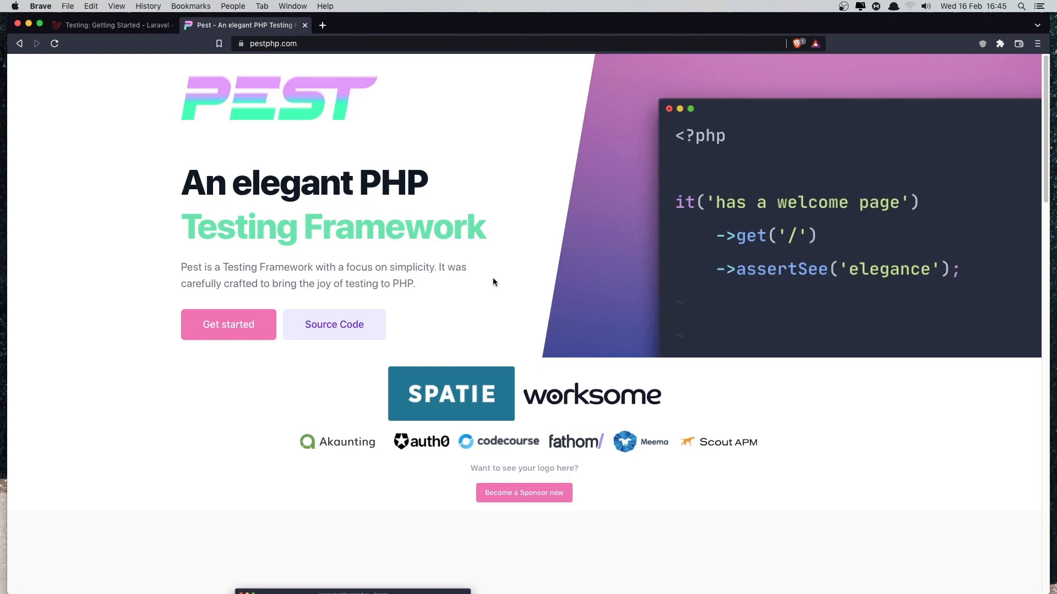
# Open Pest's Installation page via Get started and review the Composer and Laravel plugin commands.
pyautogui.scroll(-3)
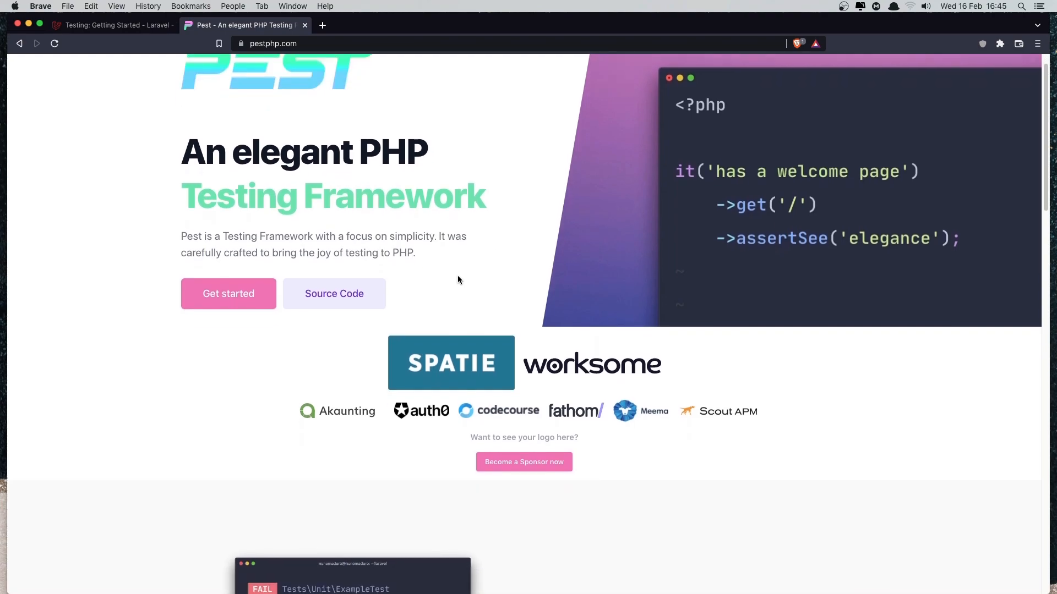
pyautogui.click(228, 293)
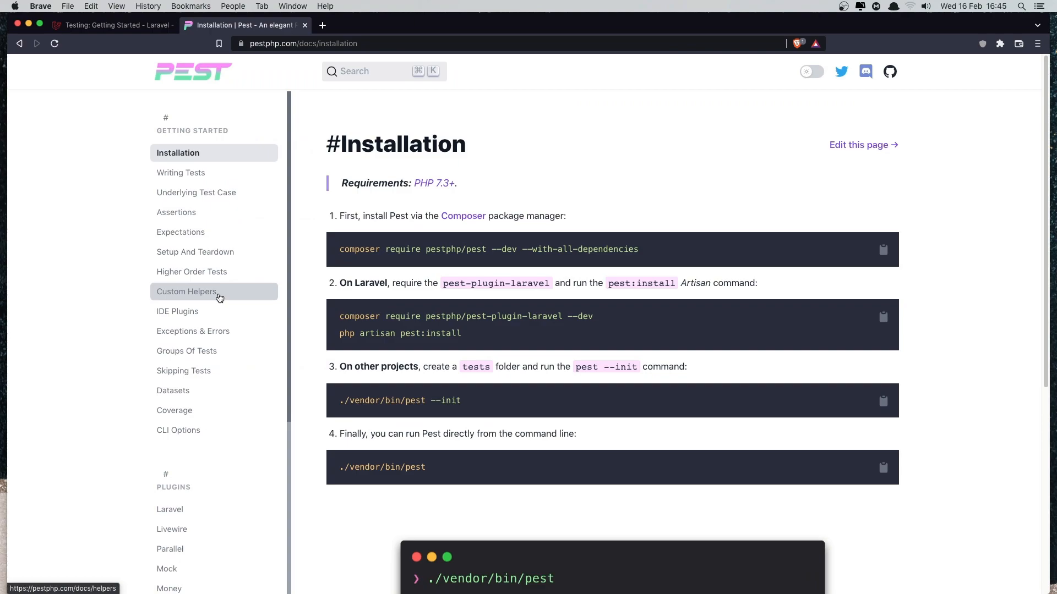
pyautogui.moveTo(339, 253)
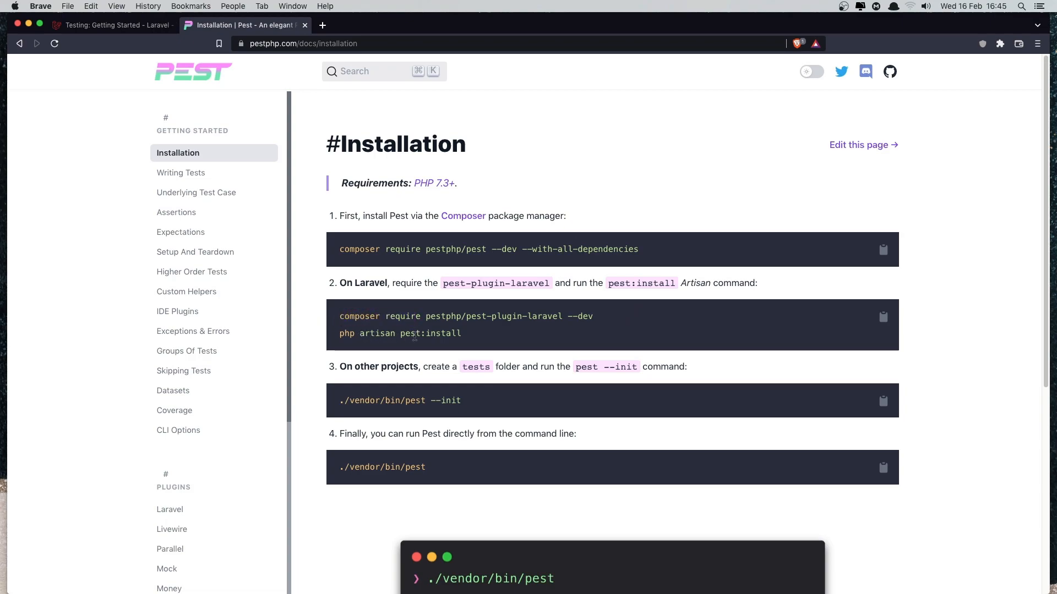
pyautogui.scroll(-3)
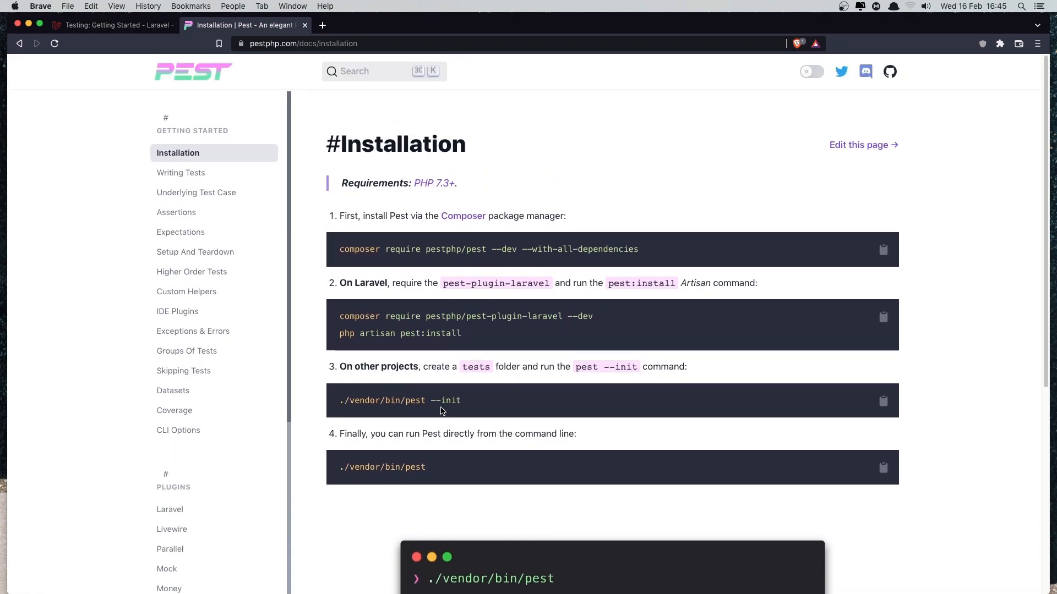
pyautogui.moveTo(134, 47)
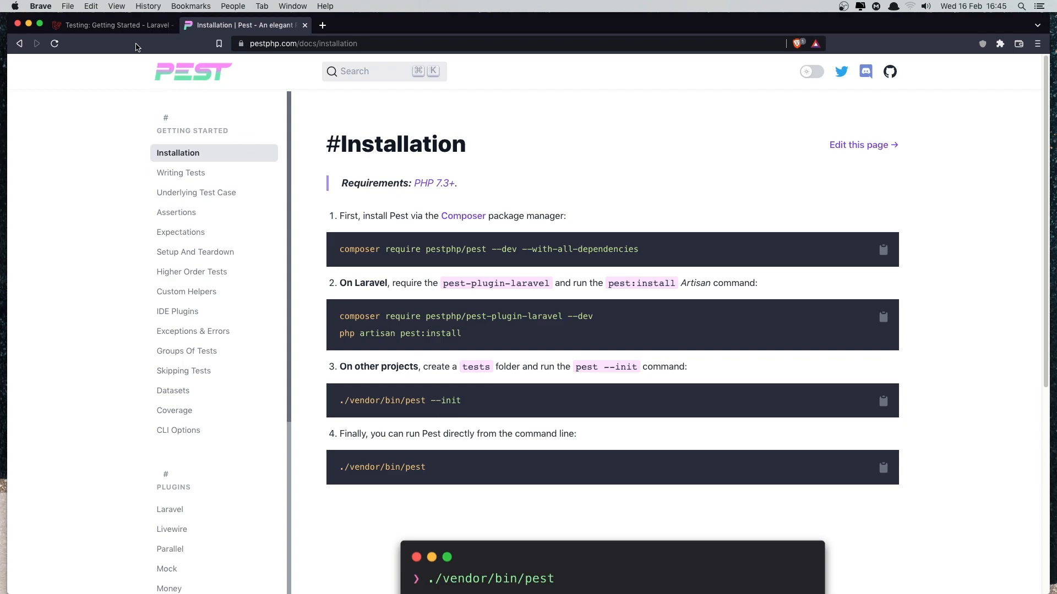
pyautogui.moveTo(111, 26)
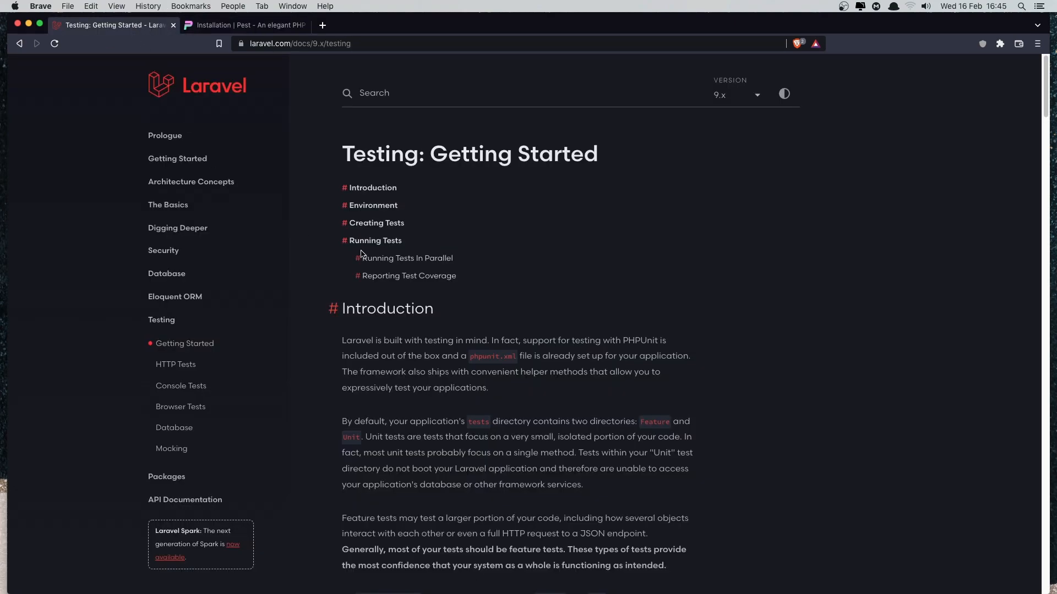
pyautogui.moveTo(658, 221)
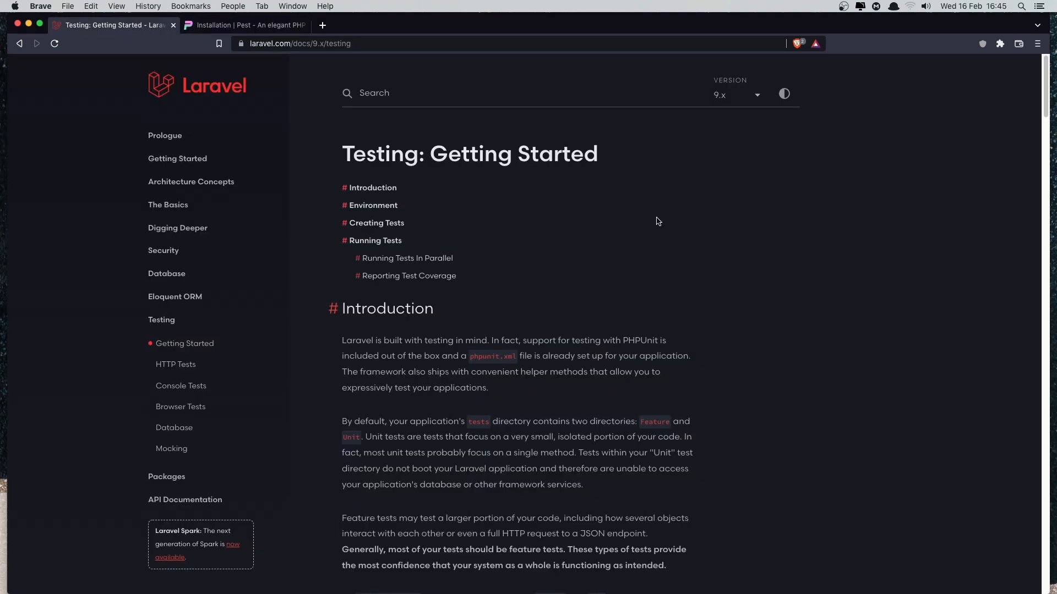
pyautogui.moveTo(653, 217)
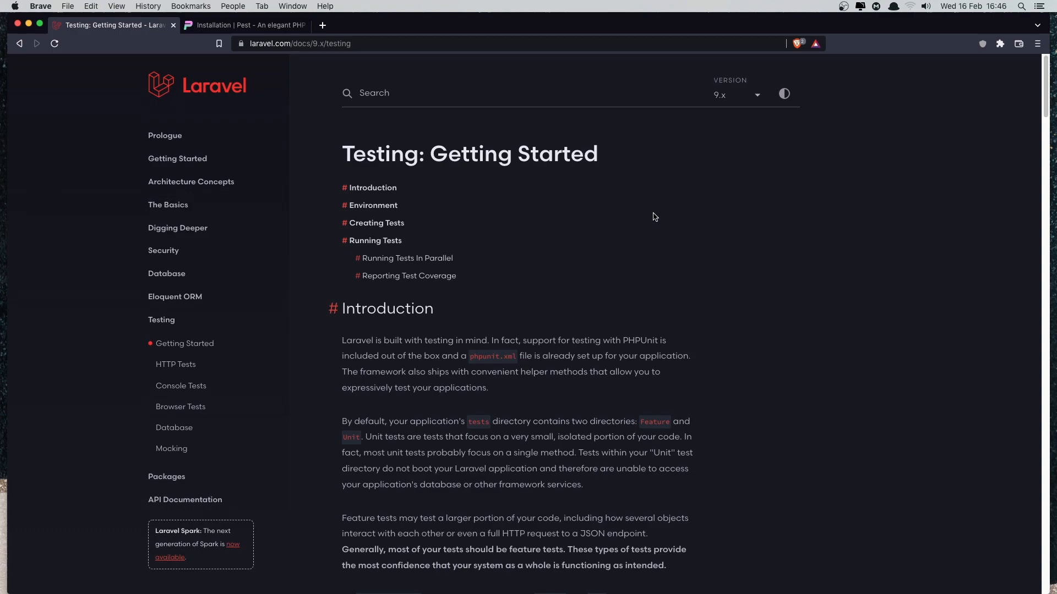
pyautogui.moveTo(654, 215)
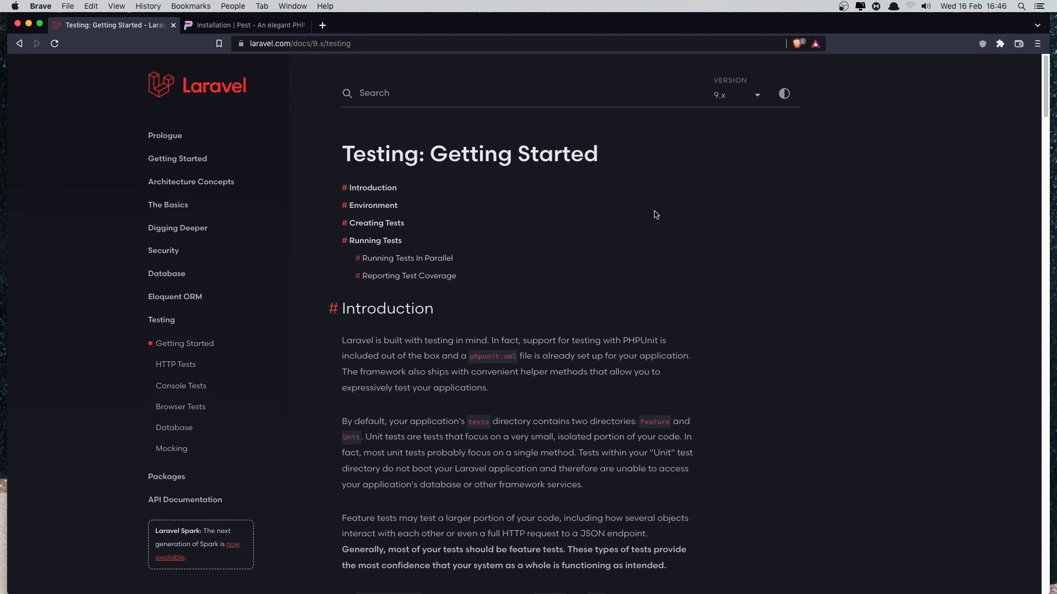